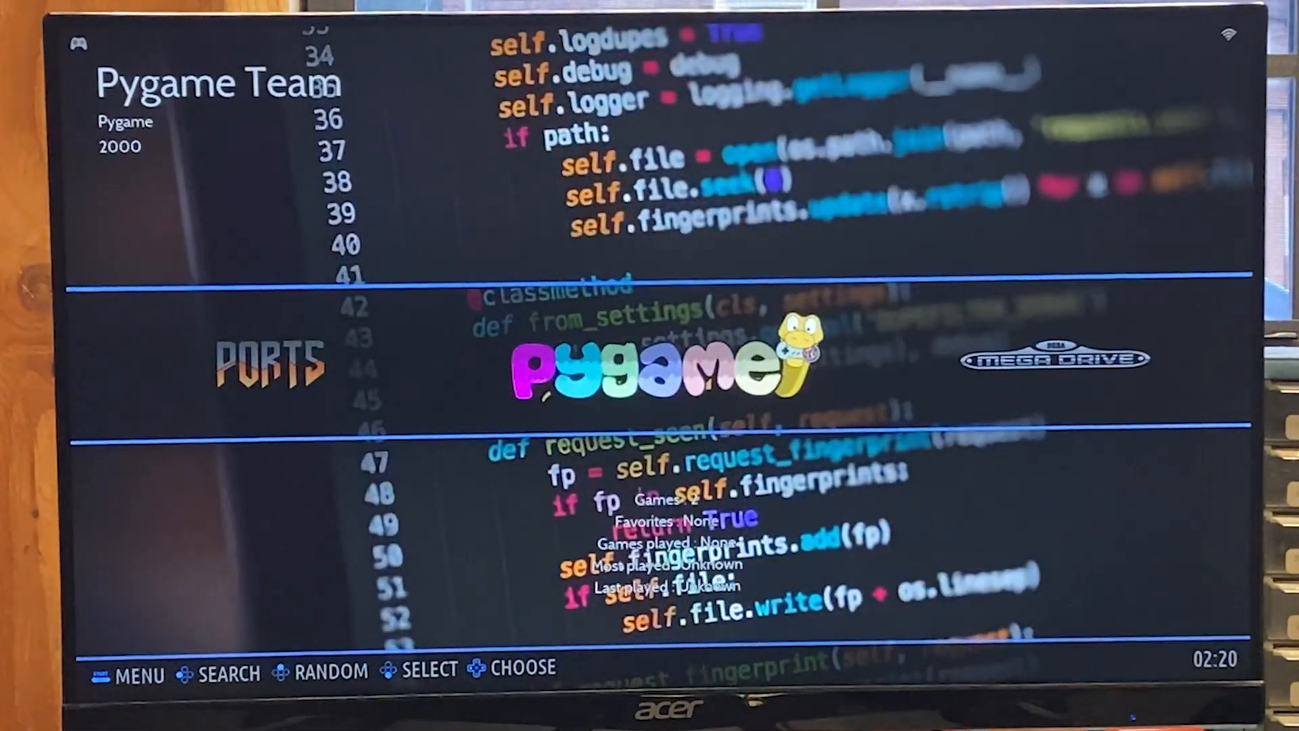
Step: Run Update Gamelists from Game Settings and confirm with Yes
click(133, 674)
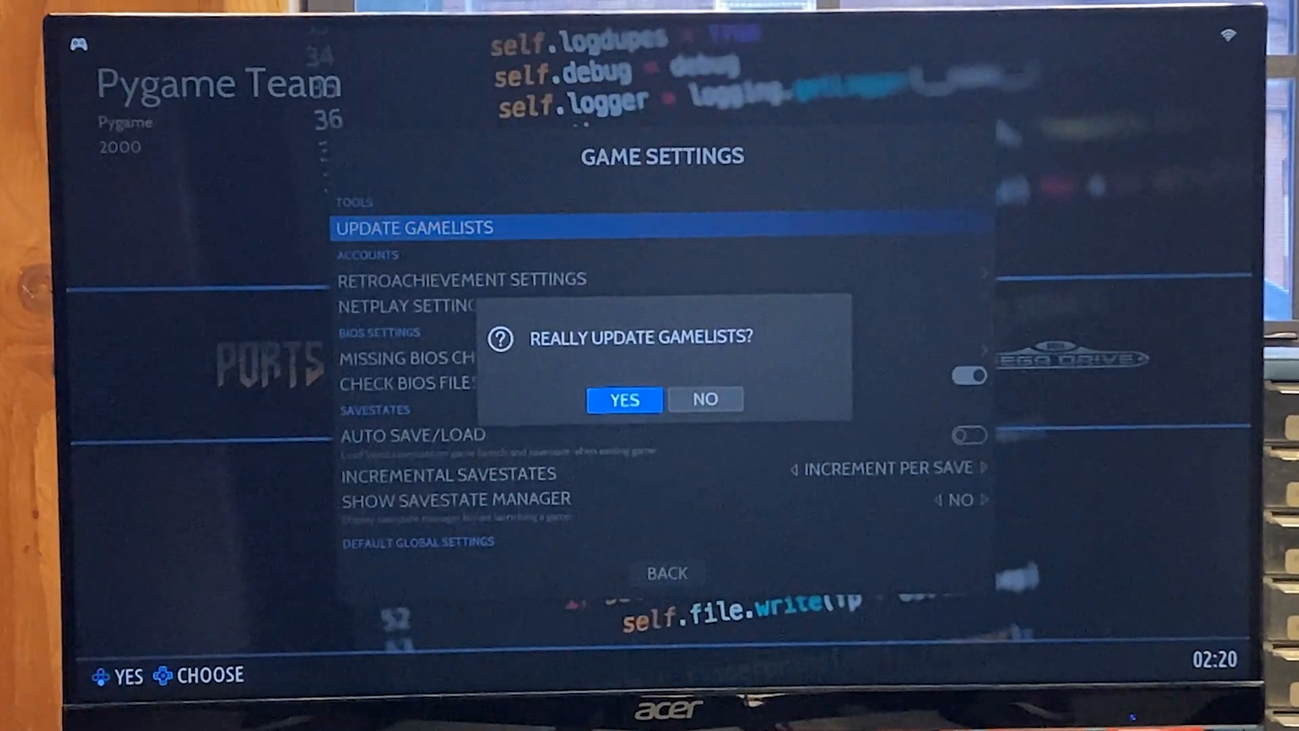
click(624, 399)
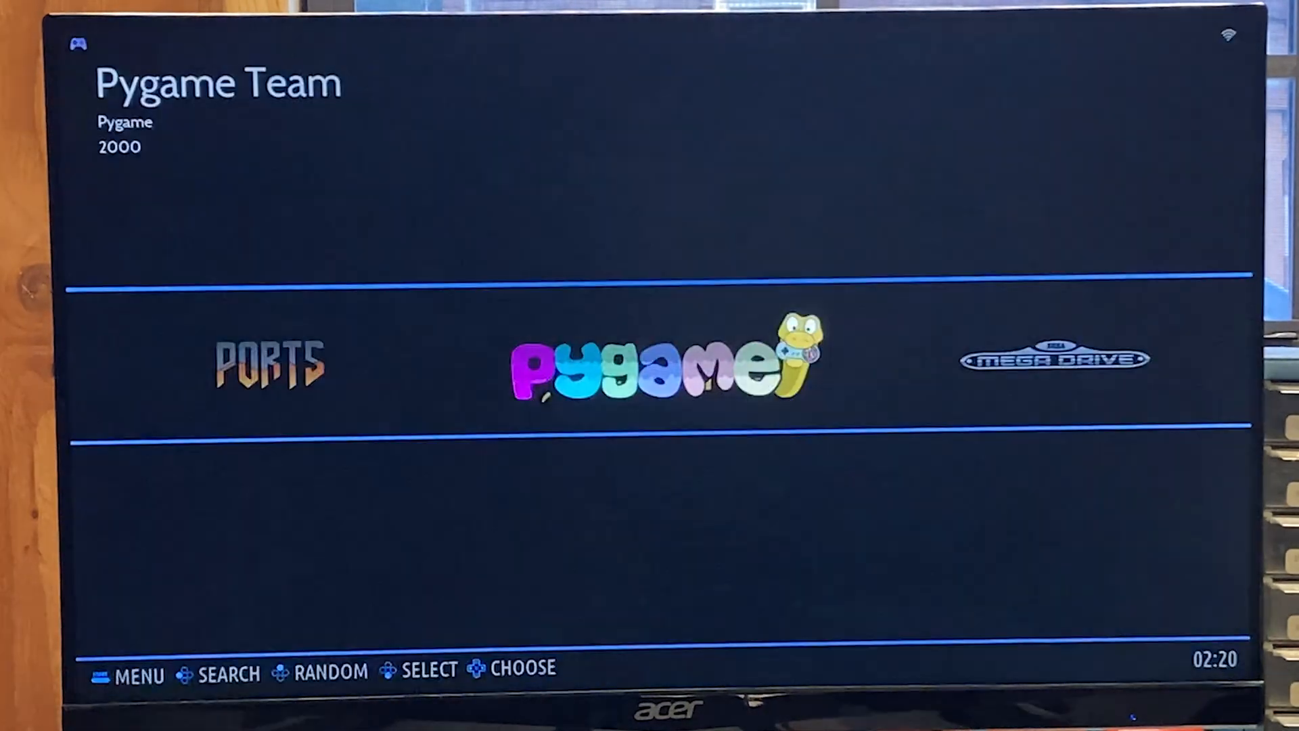
Step: Move the system carousel to Nintendo 64 and browse its grid of placeholder-cartridge games
scroll(right, 3)
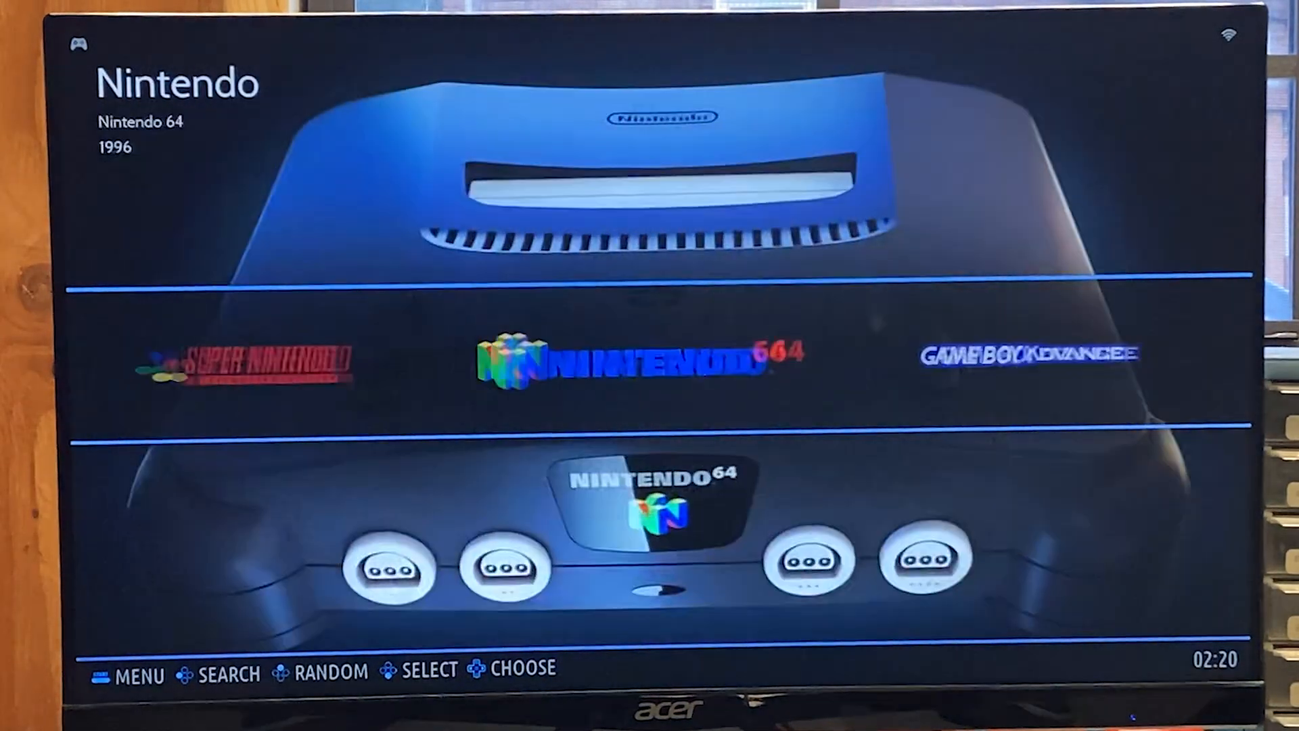
scroll(left, 3)
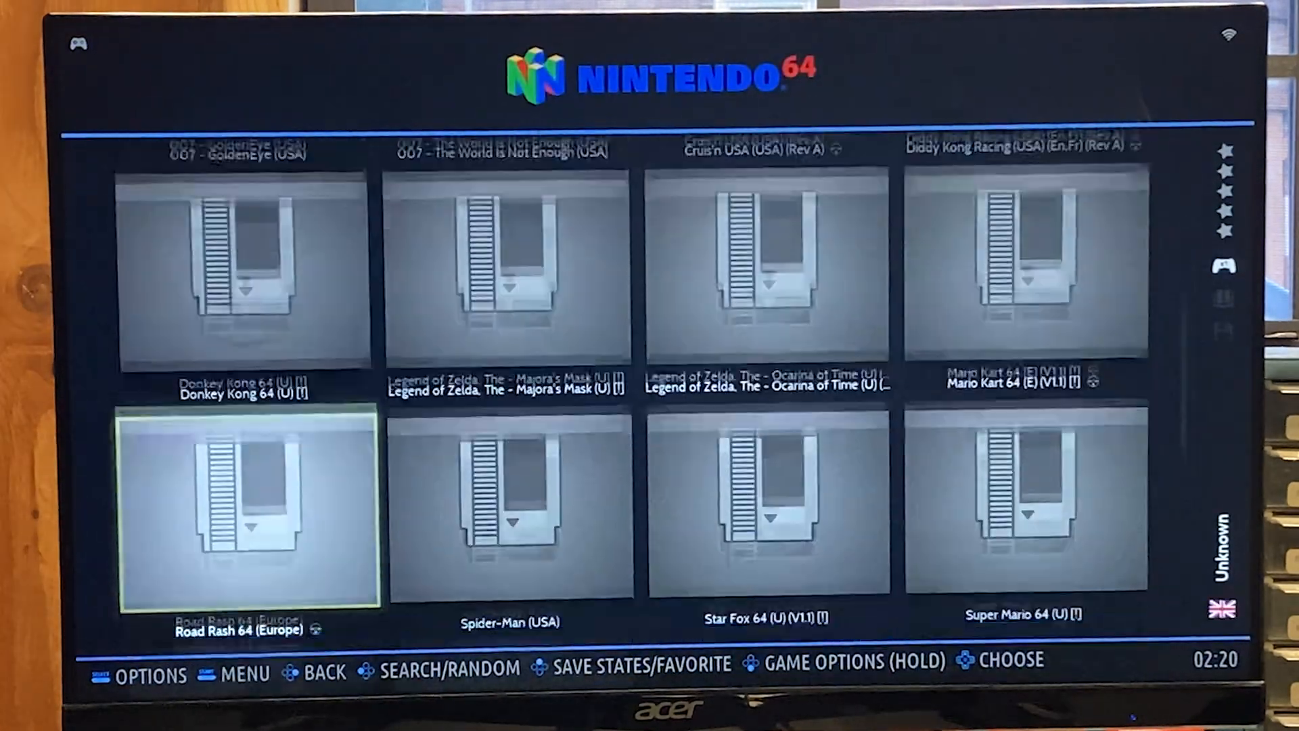
scroll(down, 3)
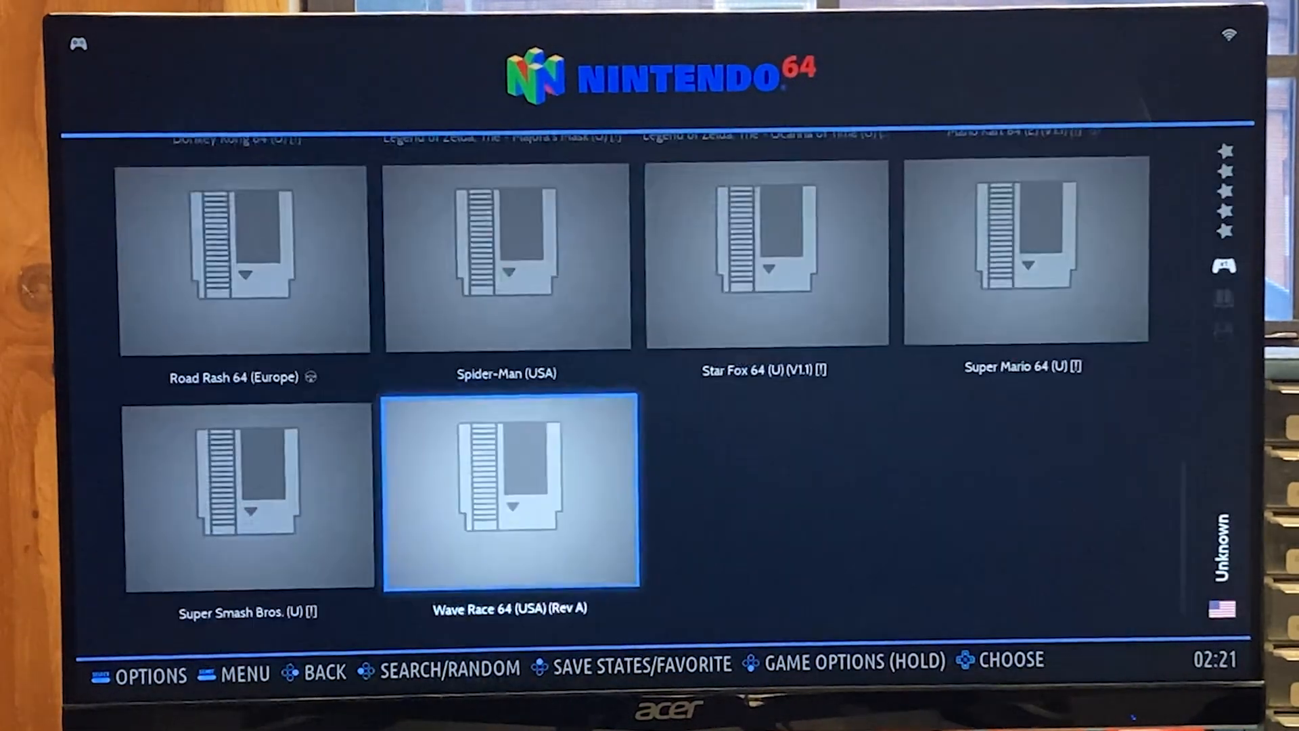
scroll(up, 3)
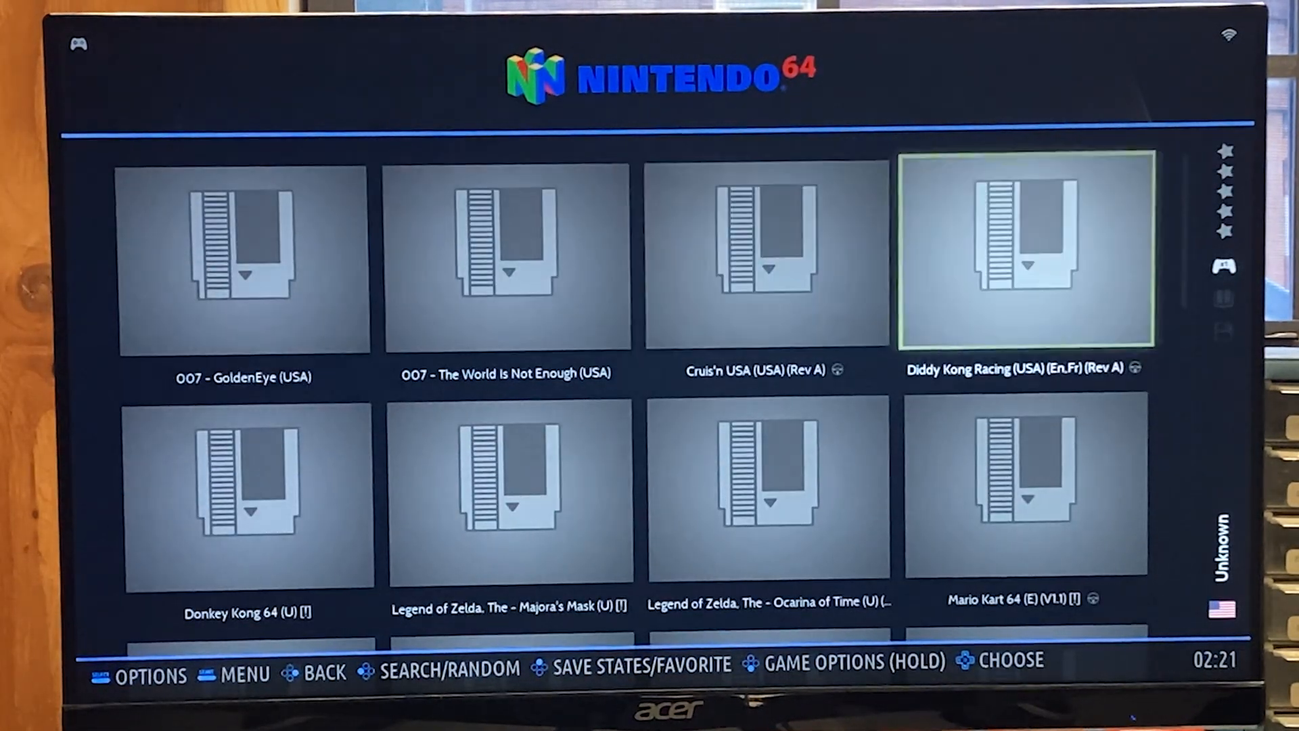
scroll(down, 3)
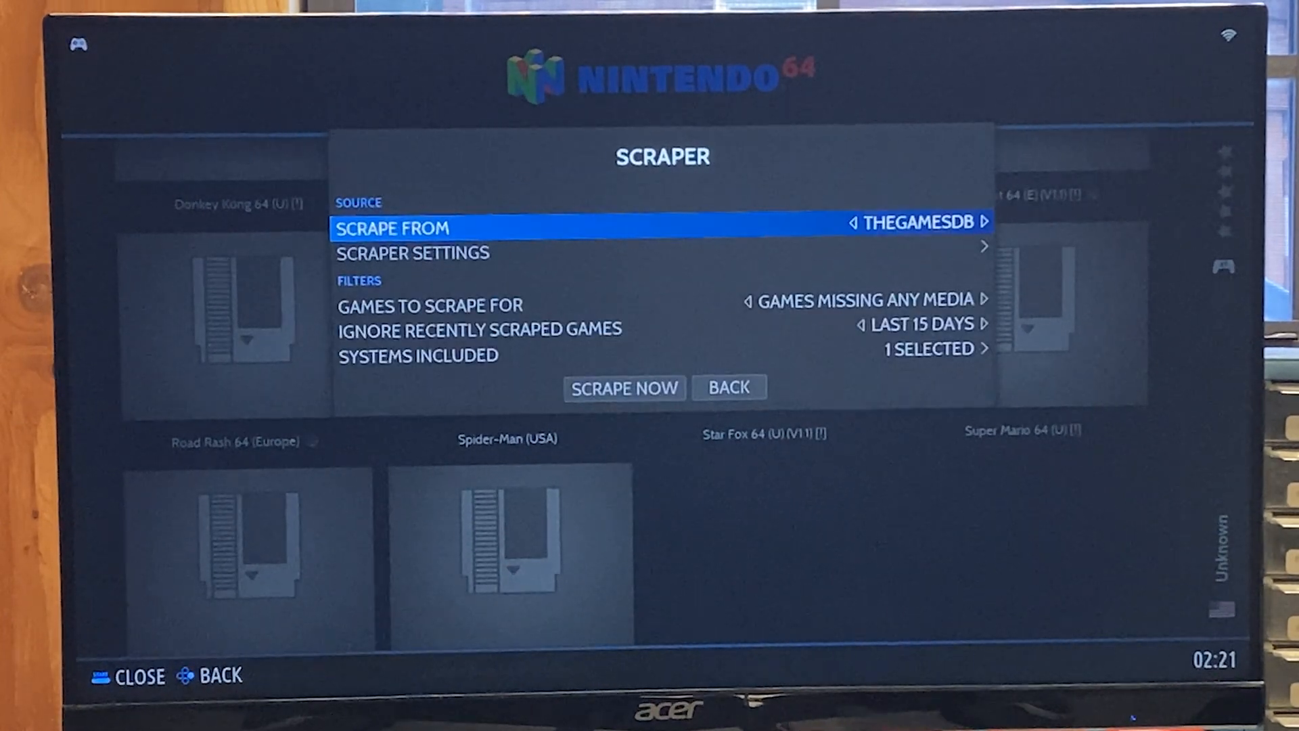
Step: In the Scraper menu with TheGamesDB source, move down to Systems Included
key(down)
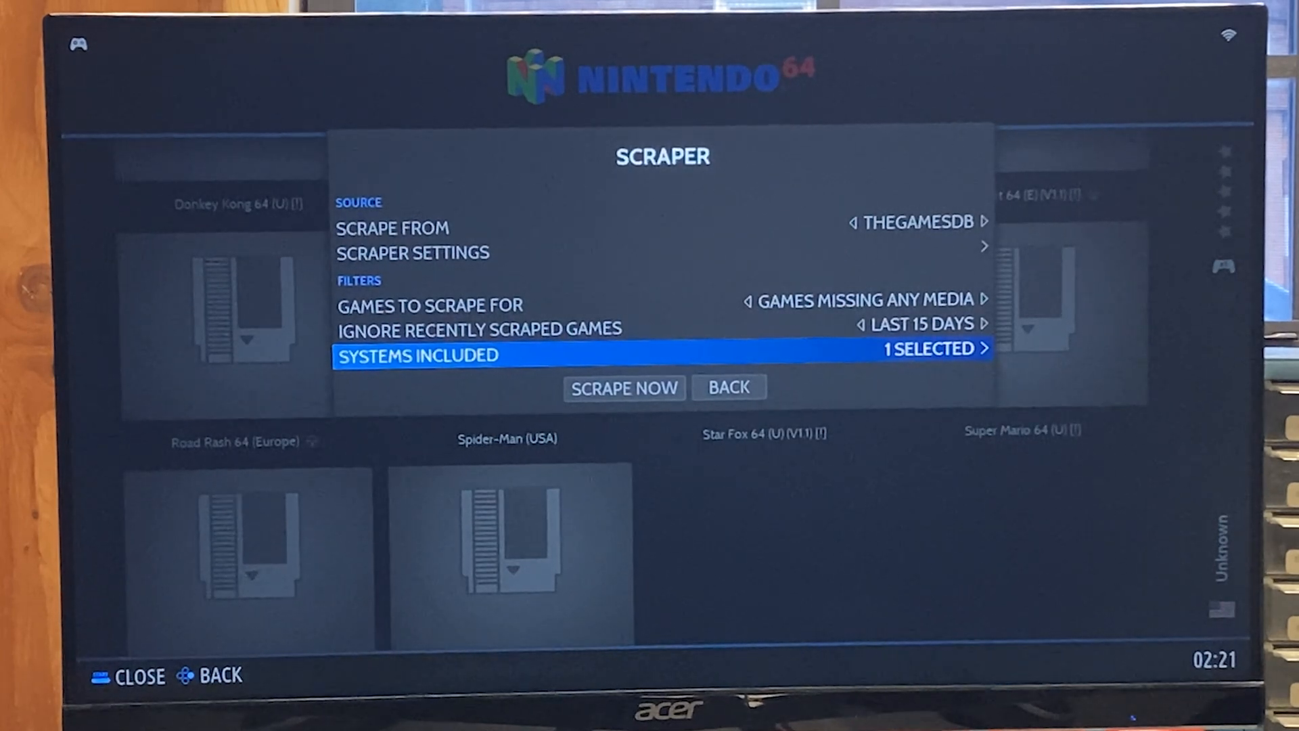
Step: Include Nintendo 64 in the scrape, run it, then update gamelists so screenshots appear
click(419, 355)
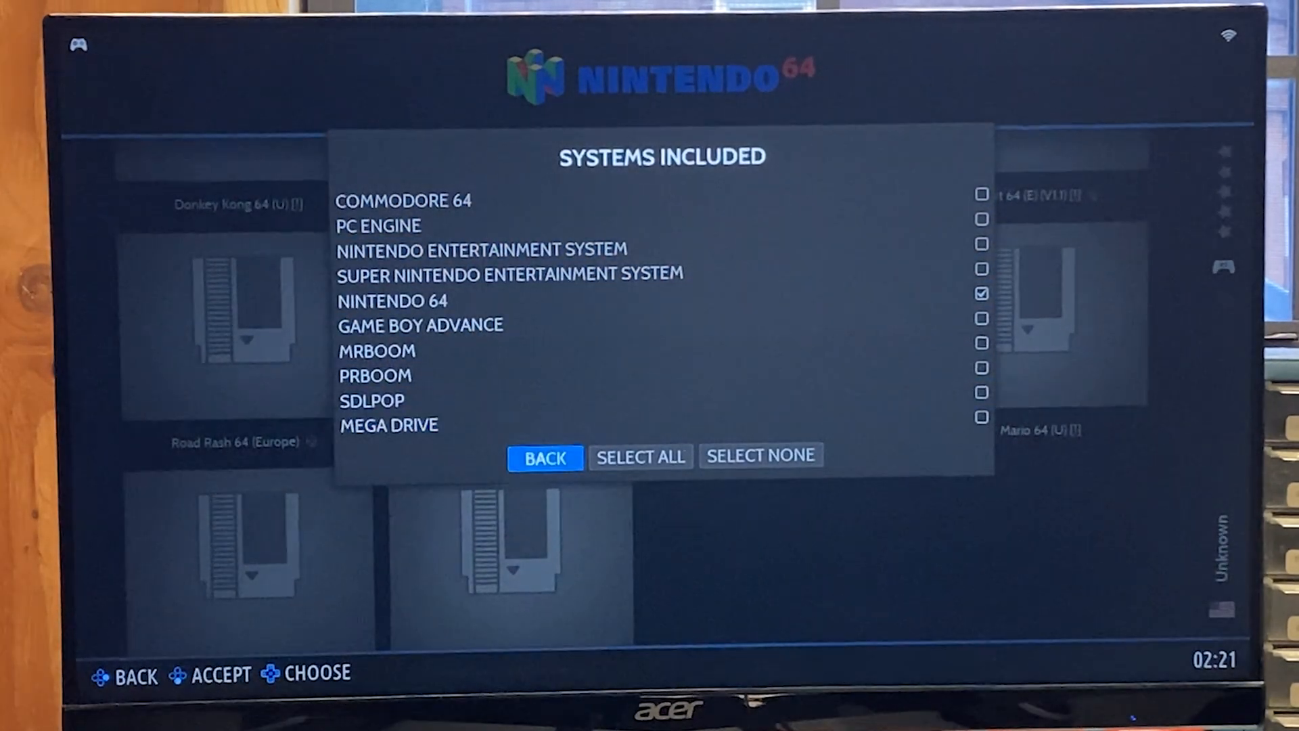
click(641, 456)
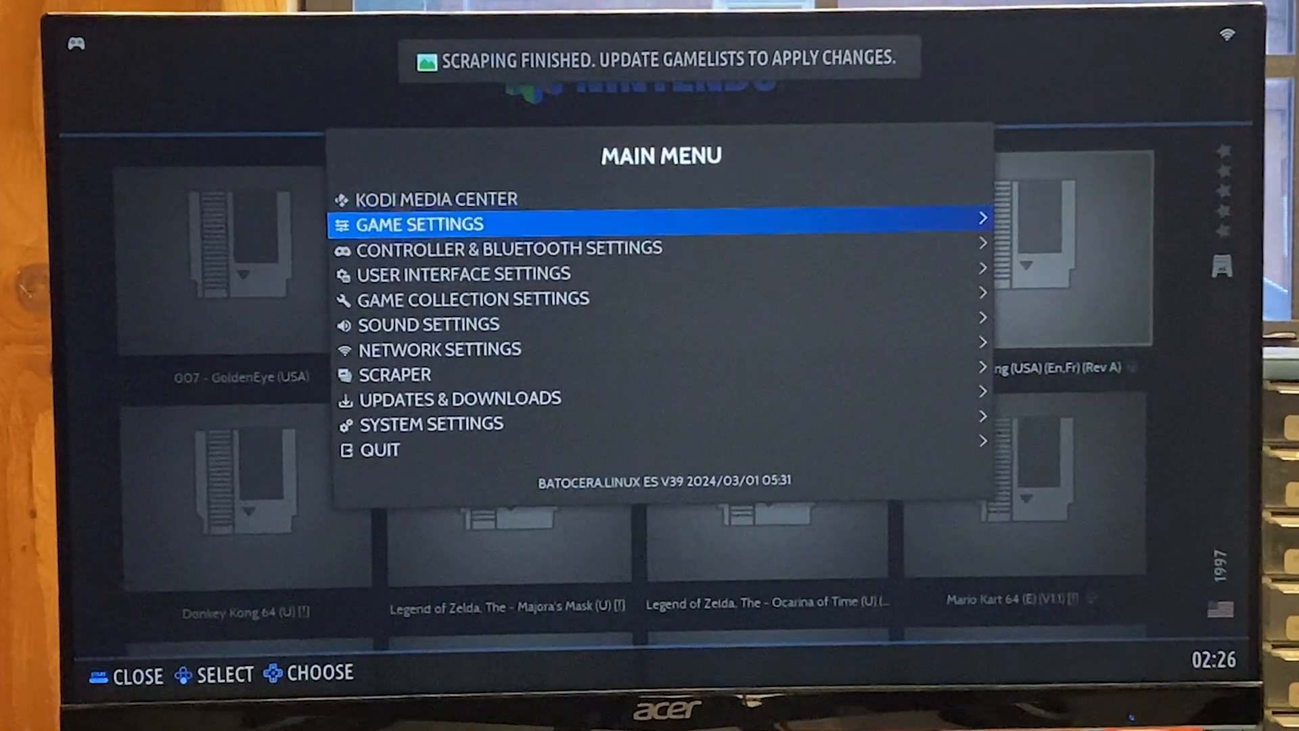
click(416, 223)
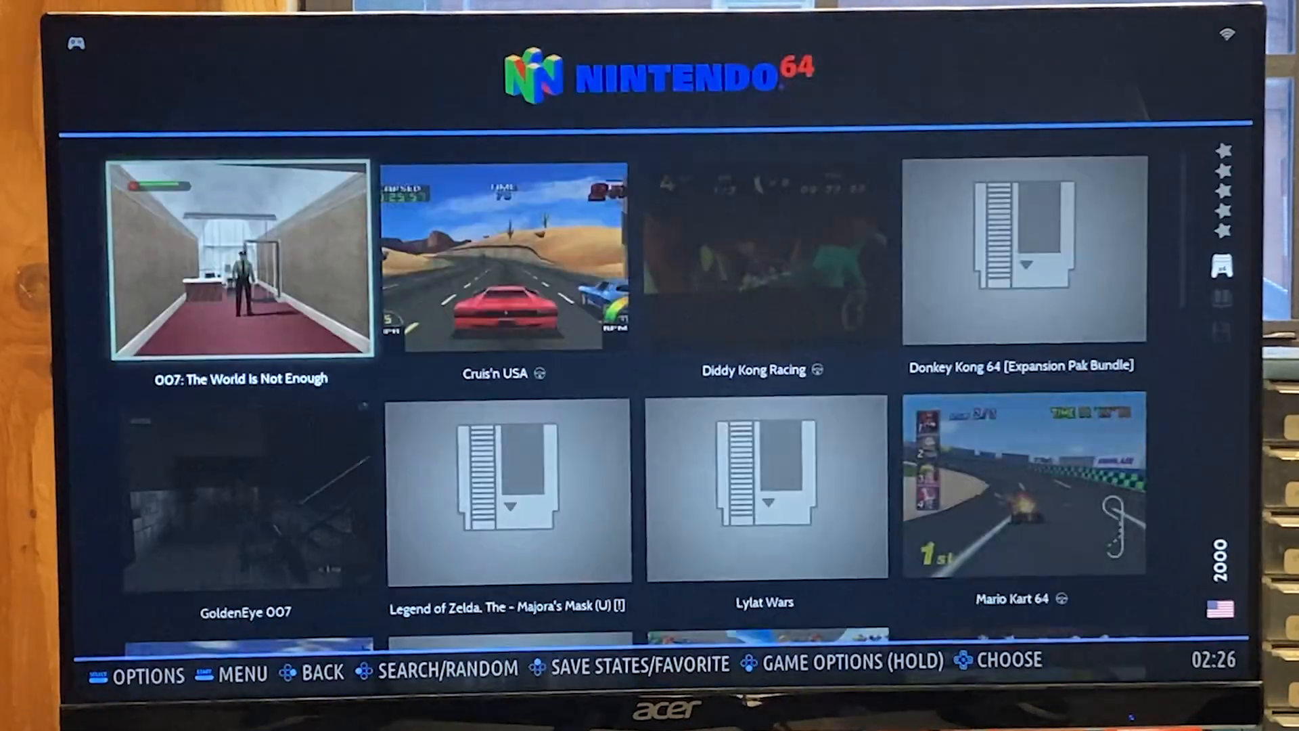
scroll(down, 3)
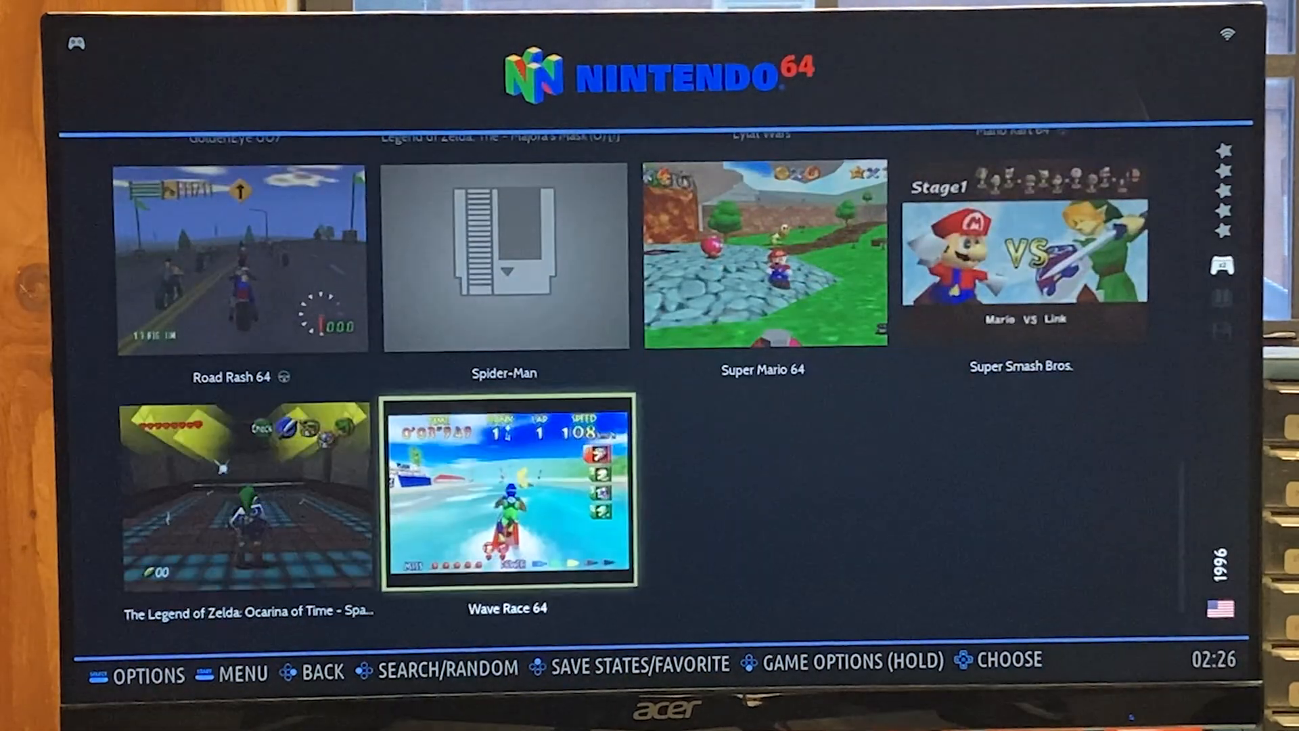
scroll(up, 3)
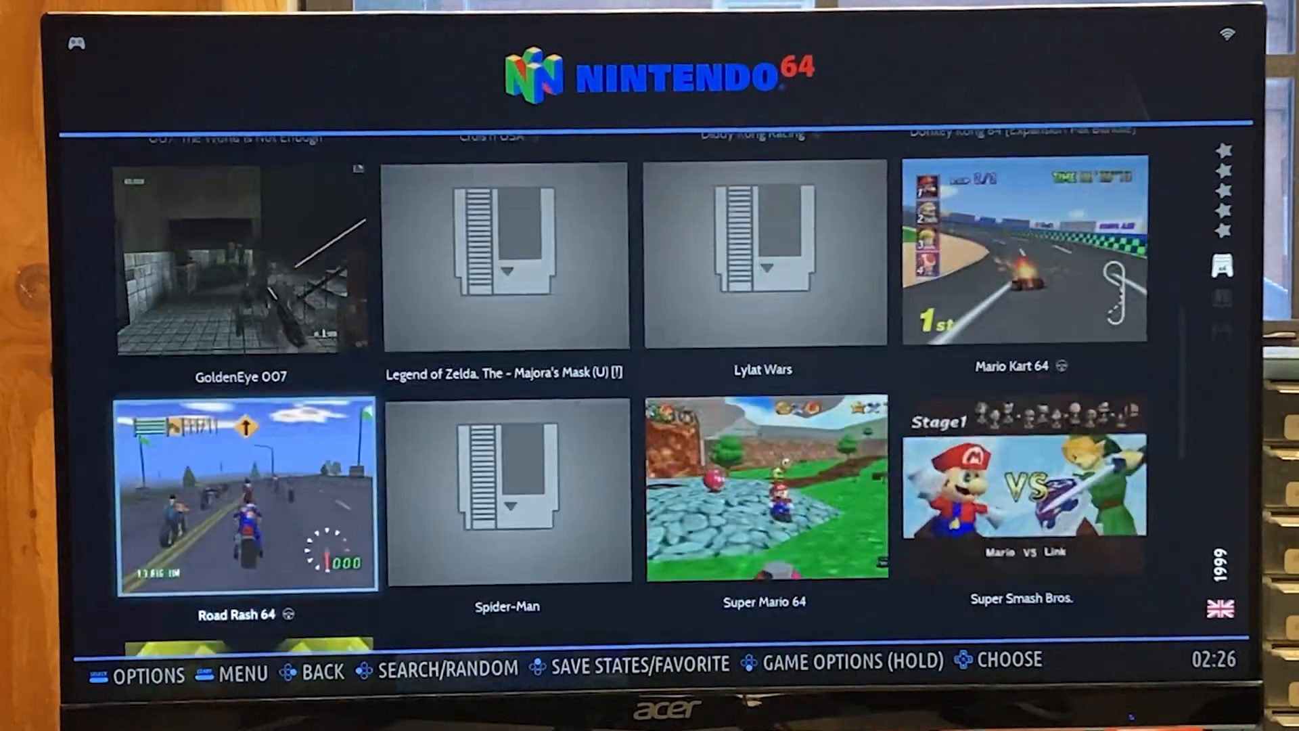
scroll(up, 3)
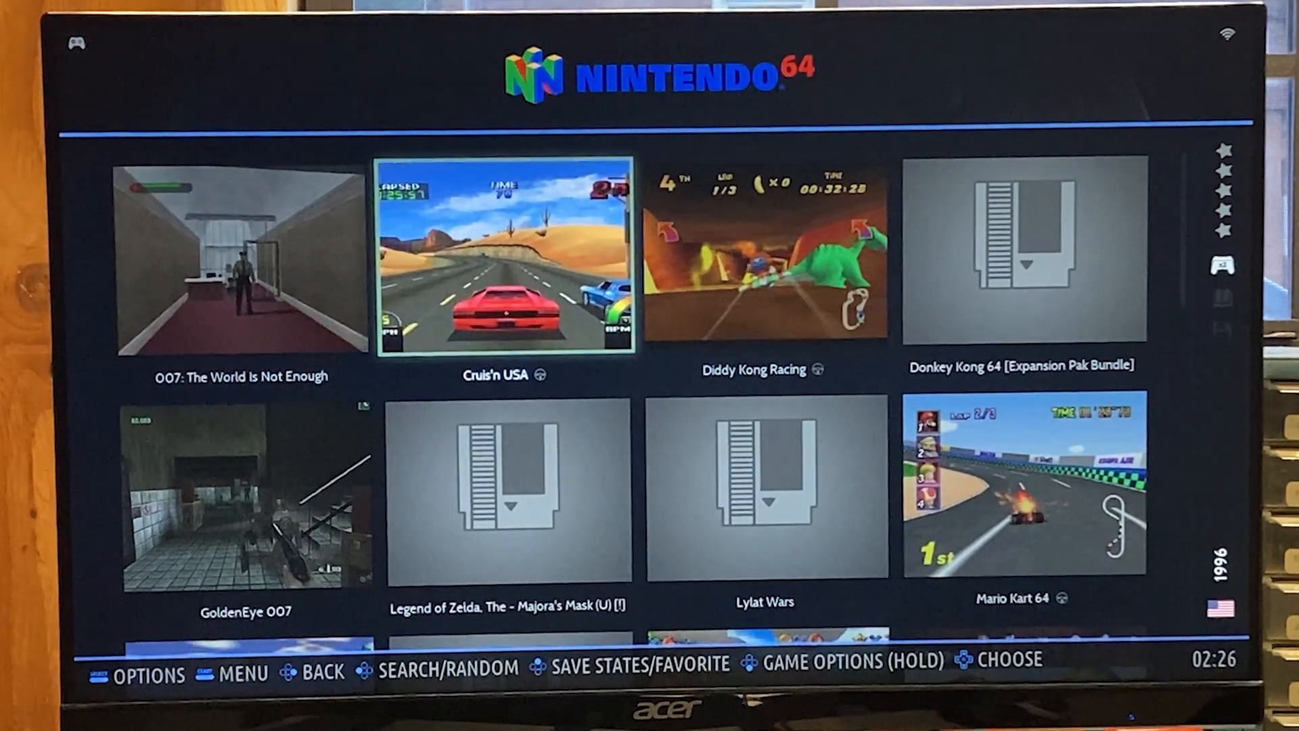
scroll(down, 3)
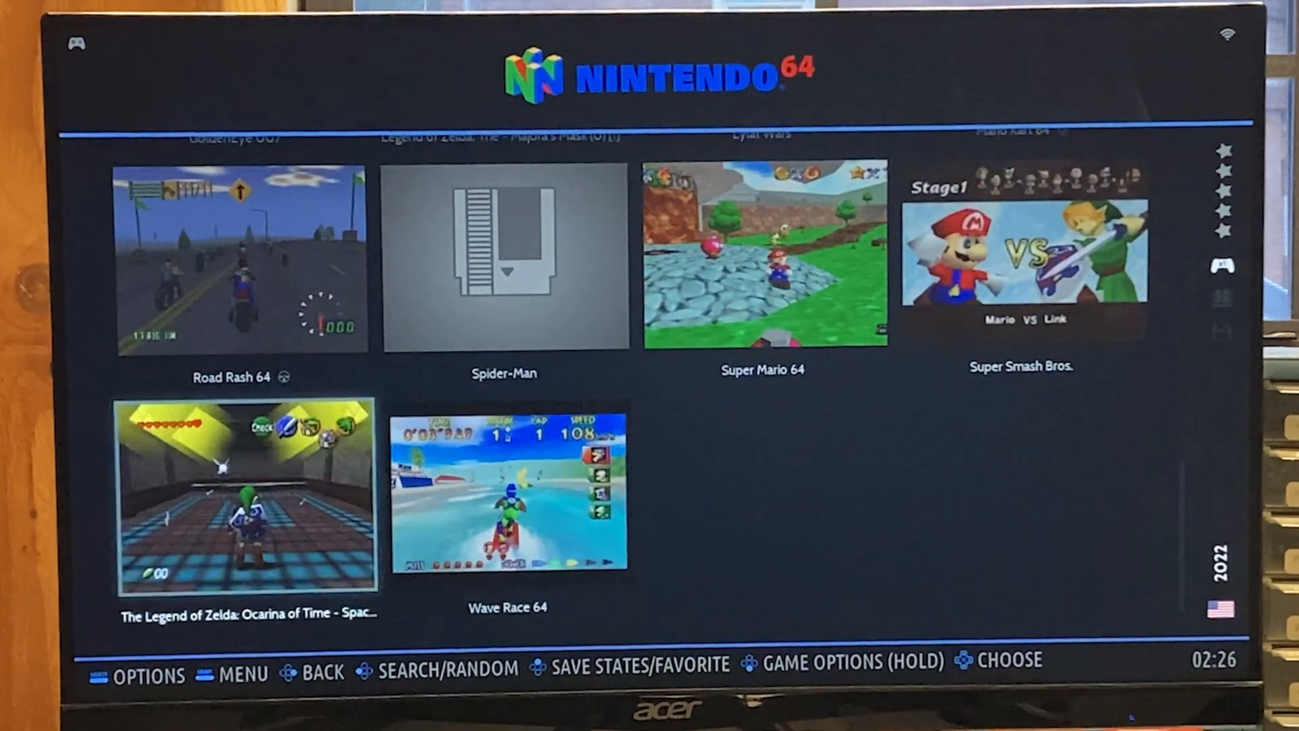